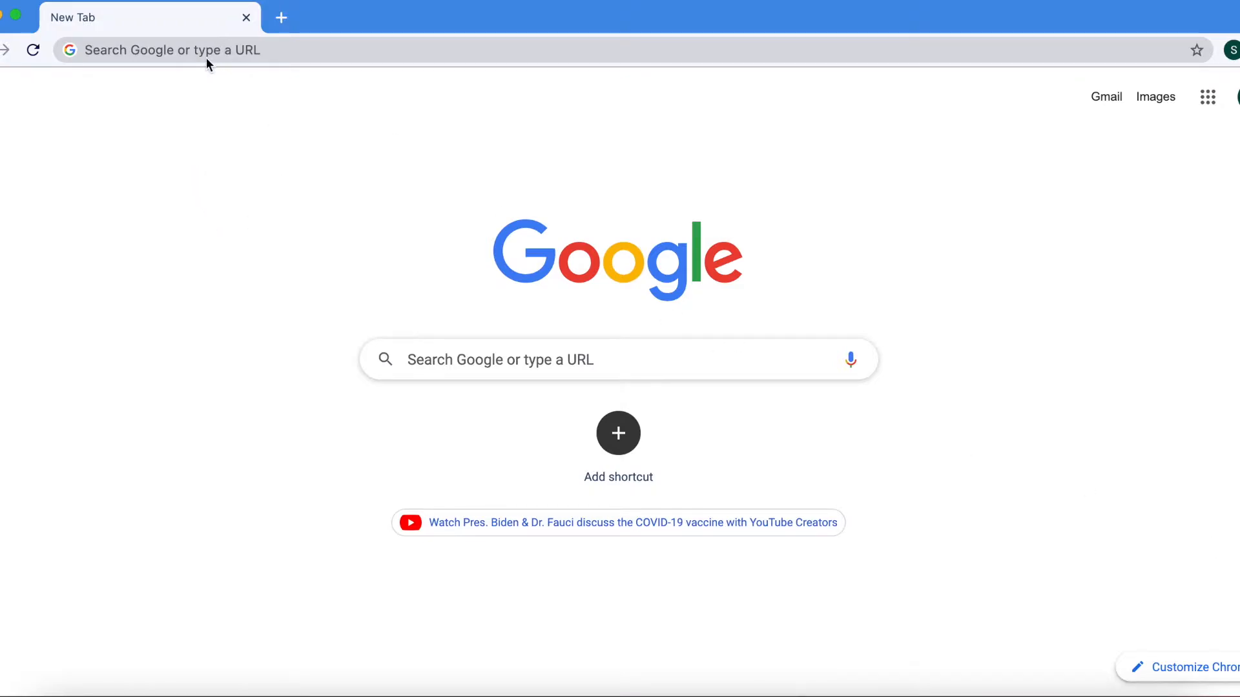
mouse_move(157, 57)
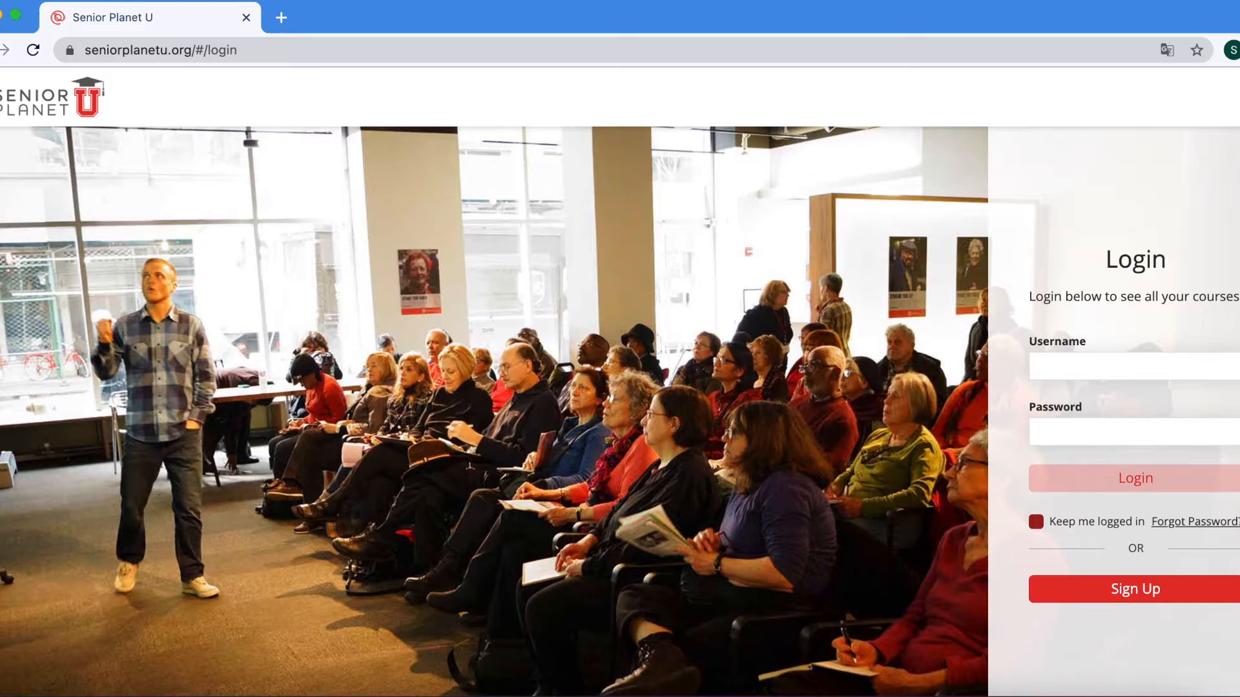
- Start account creation and submit the enrollment key 'example1'
left_click(1134, 589)
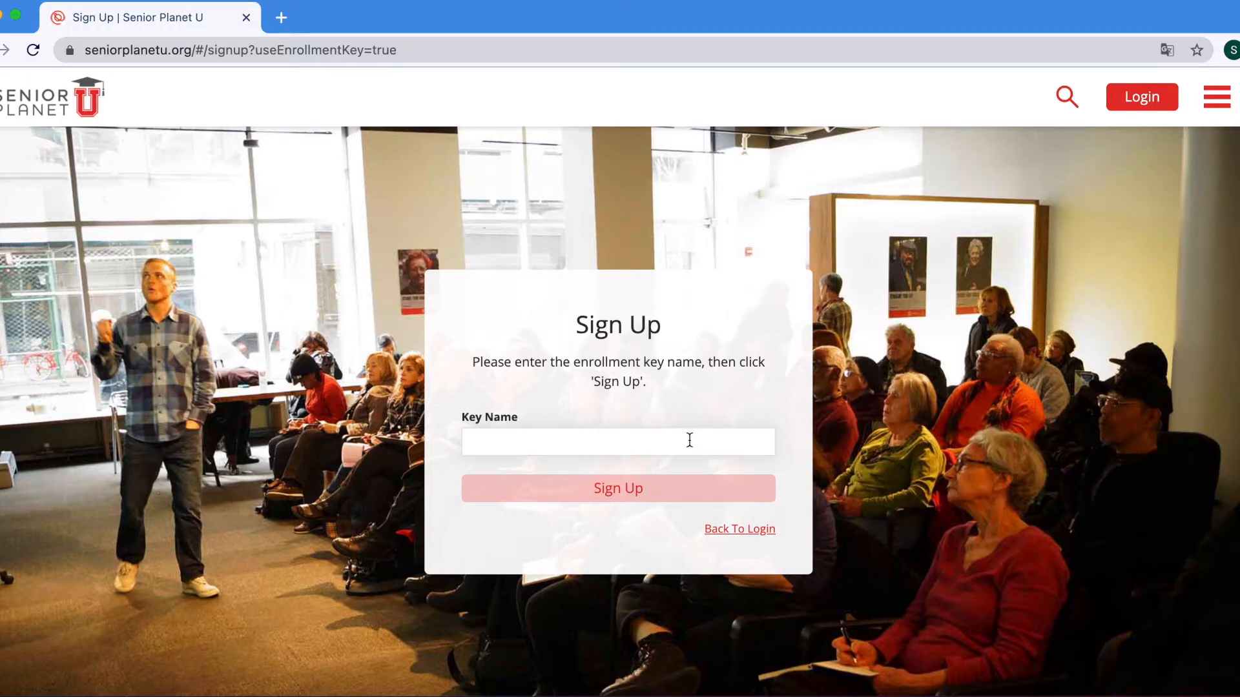
left_click(617, 441)
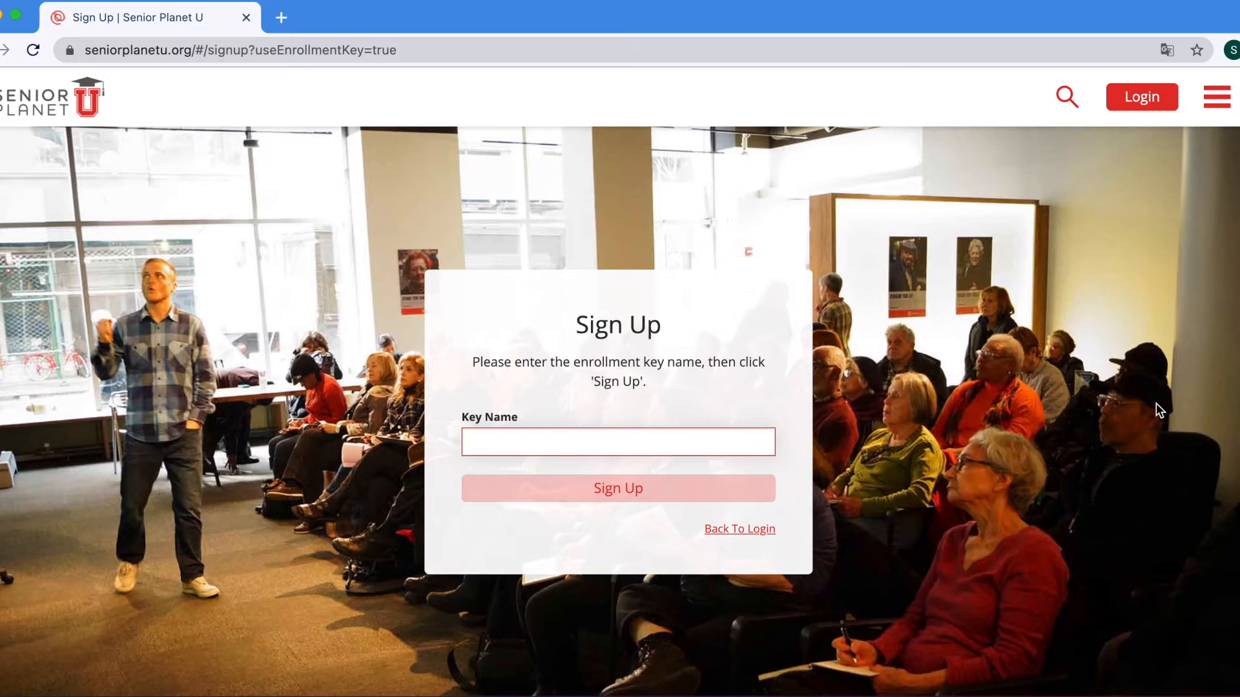
type("example1")
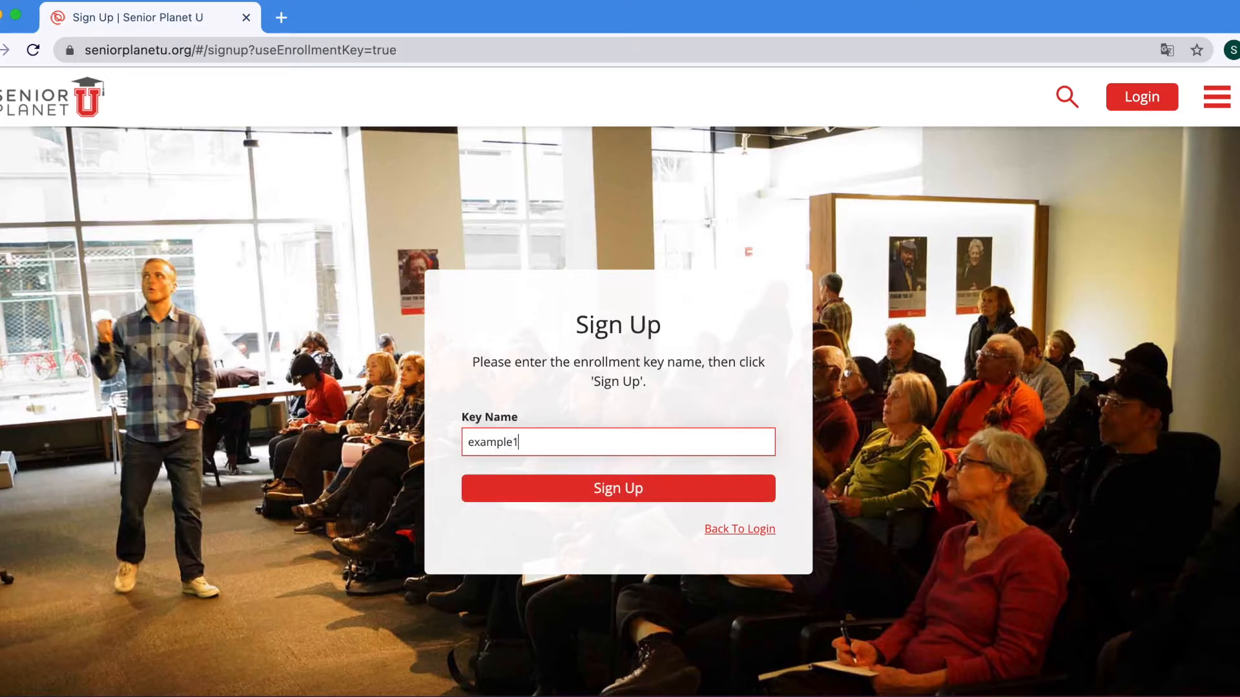
left_click(617, 488)
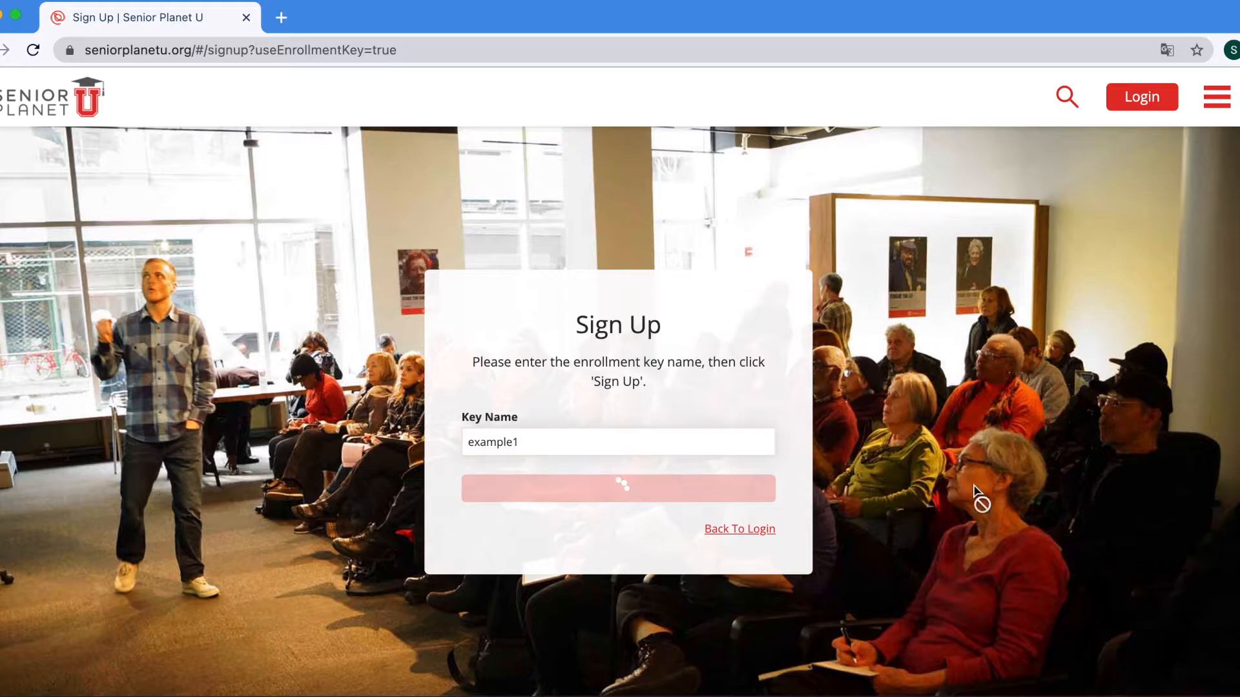
left_click(617, 488)
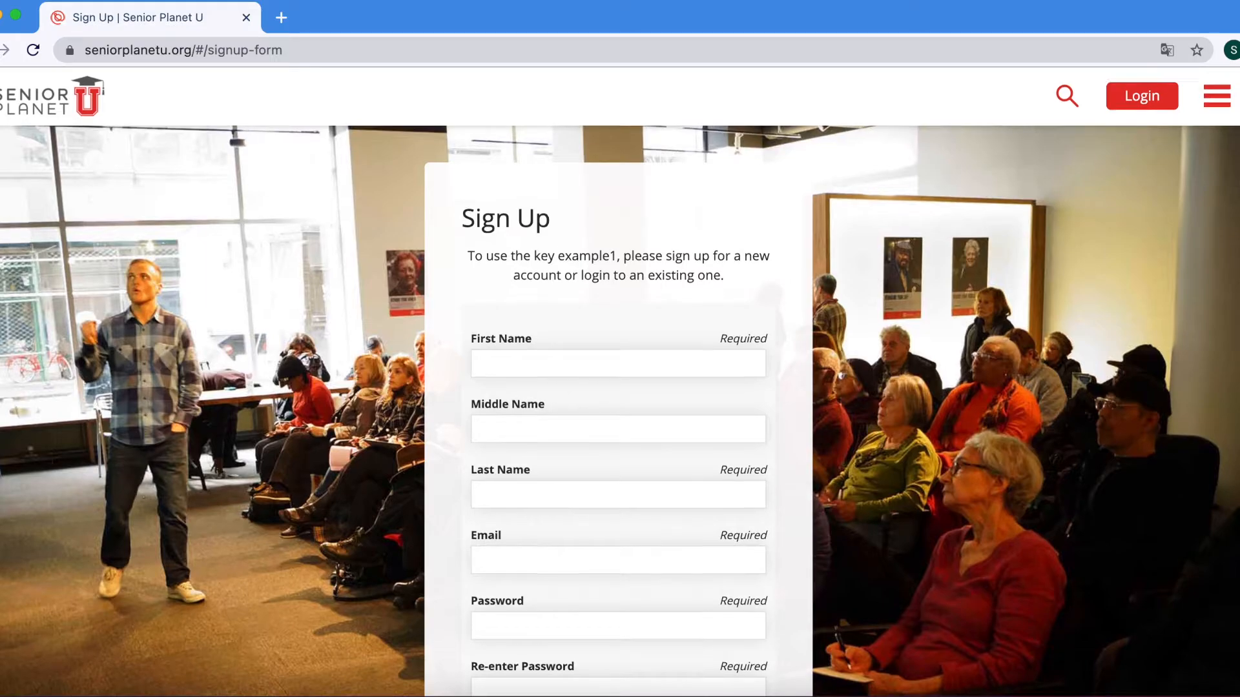
- Enter first name 'Senior' on the sign-up form
scroll("down", 3)
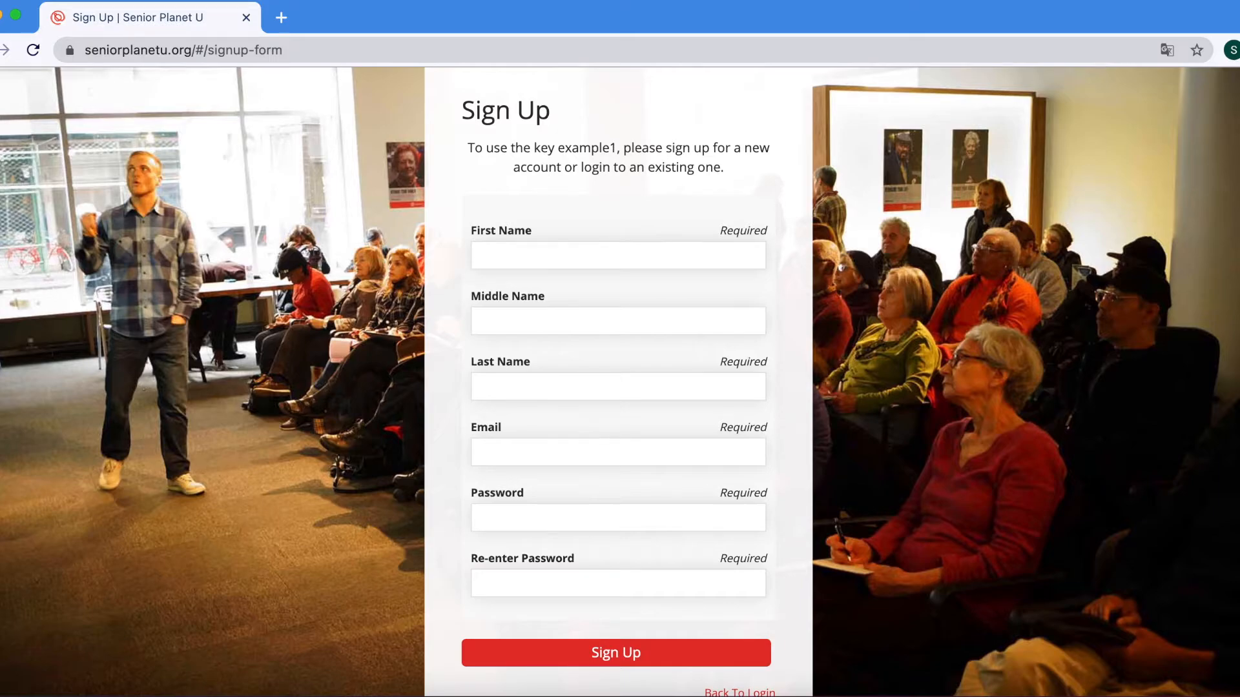
left_click(618, 256)
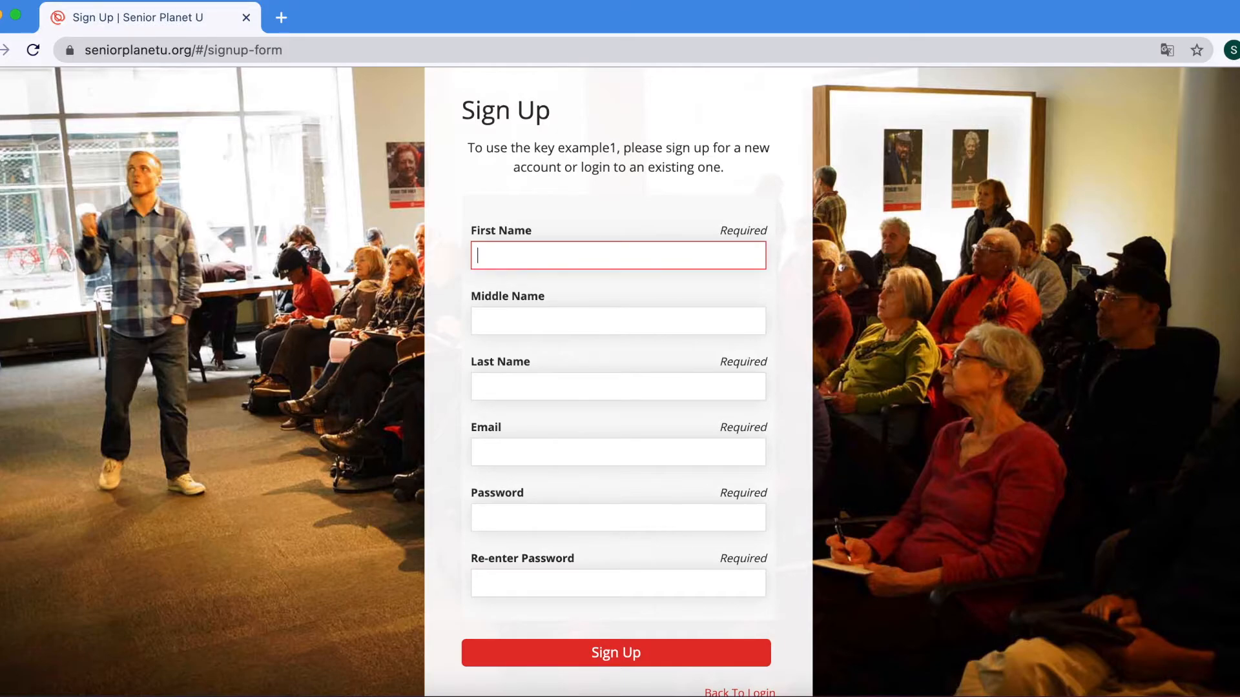
type("Senior")
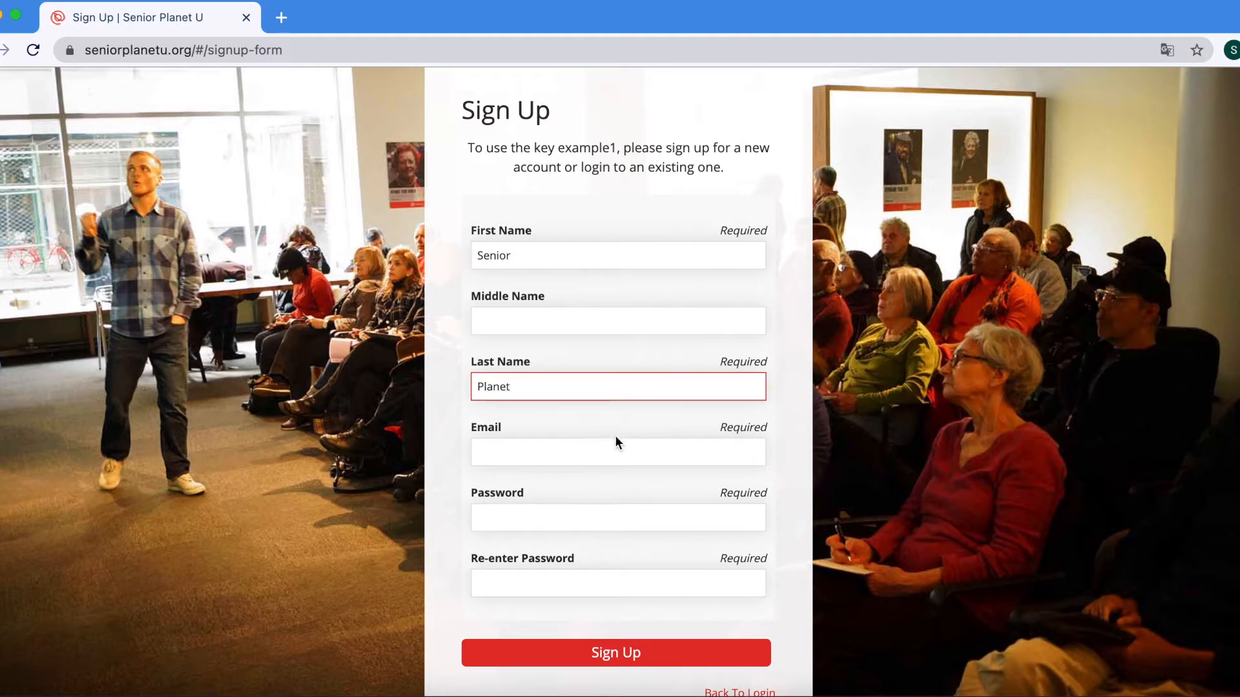
left_click(617, 452)
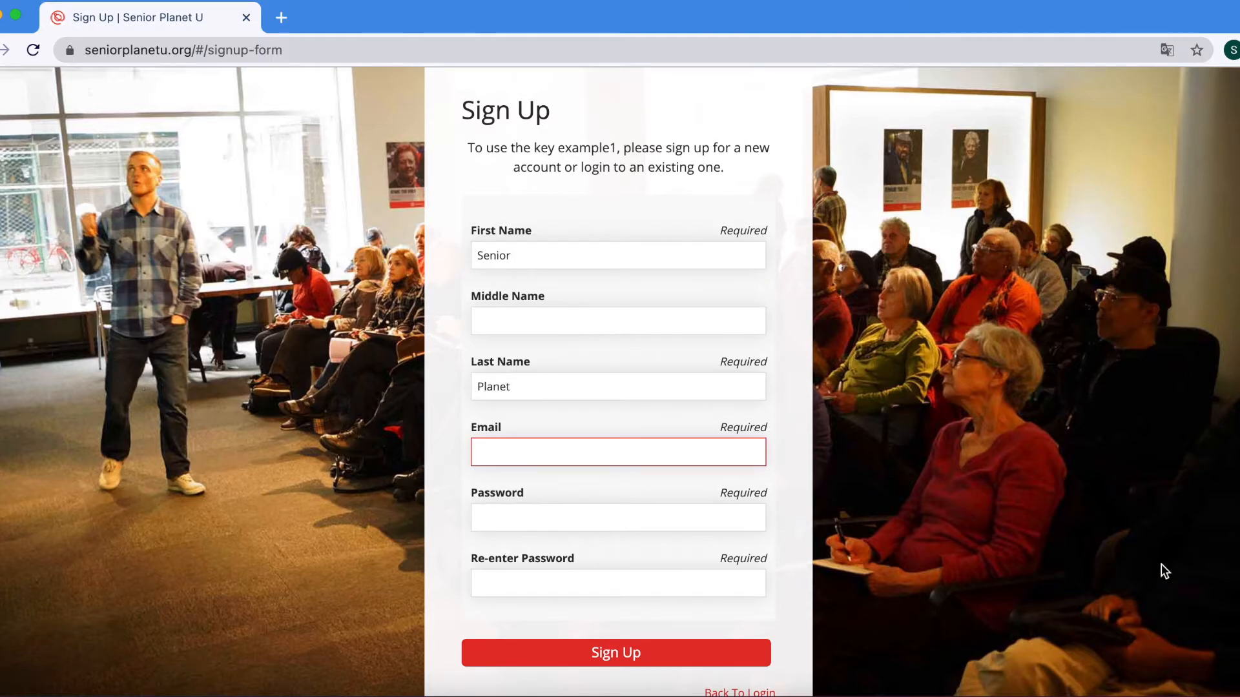
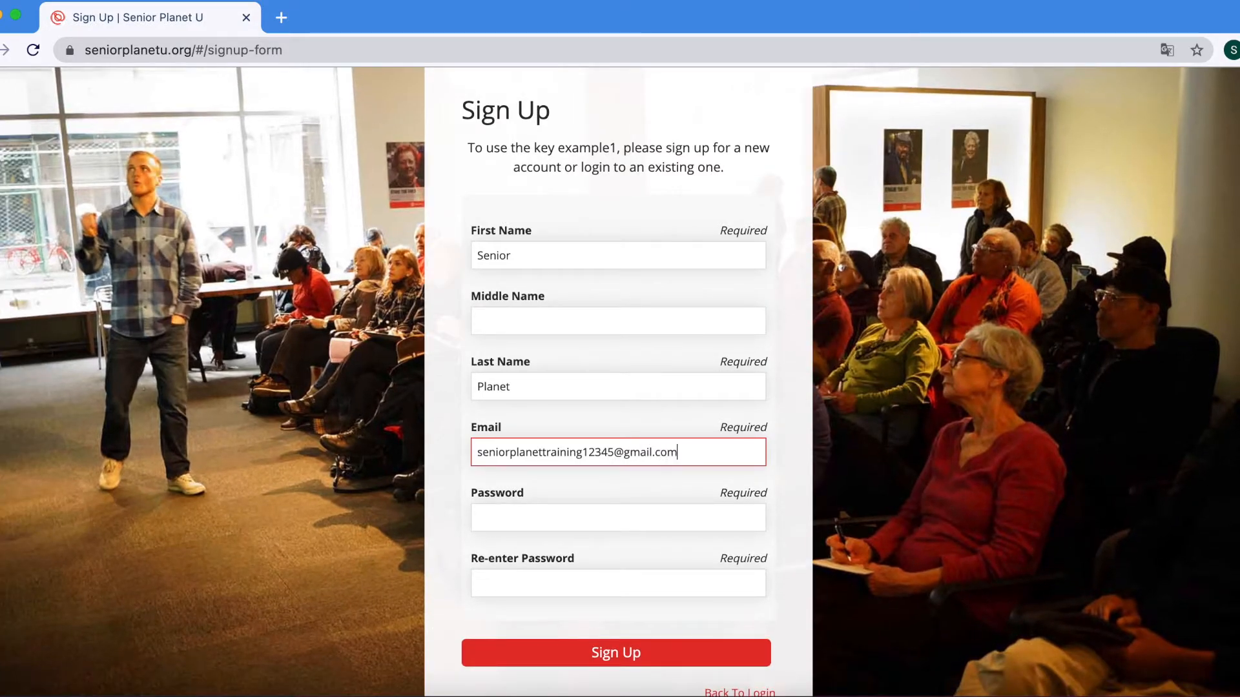
- Fill both password fields and submit the completed sign-up form
left_click(618, 517)
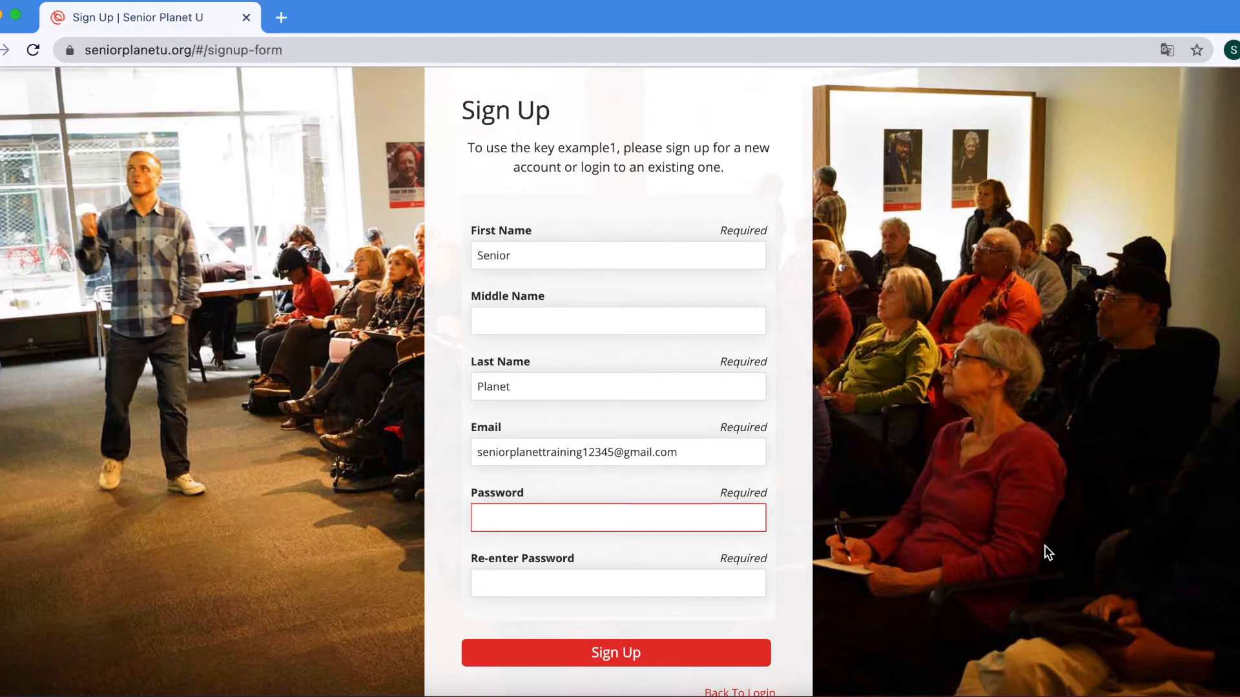
mouse_move(1062, 539)
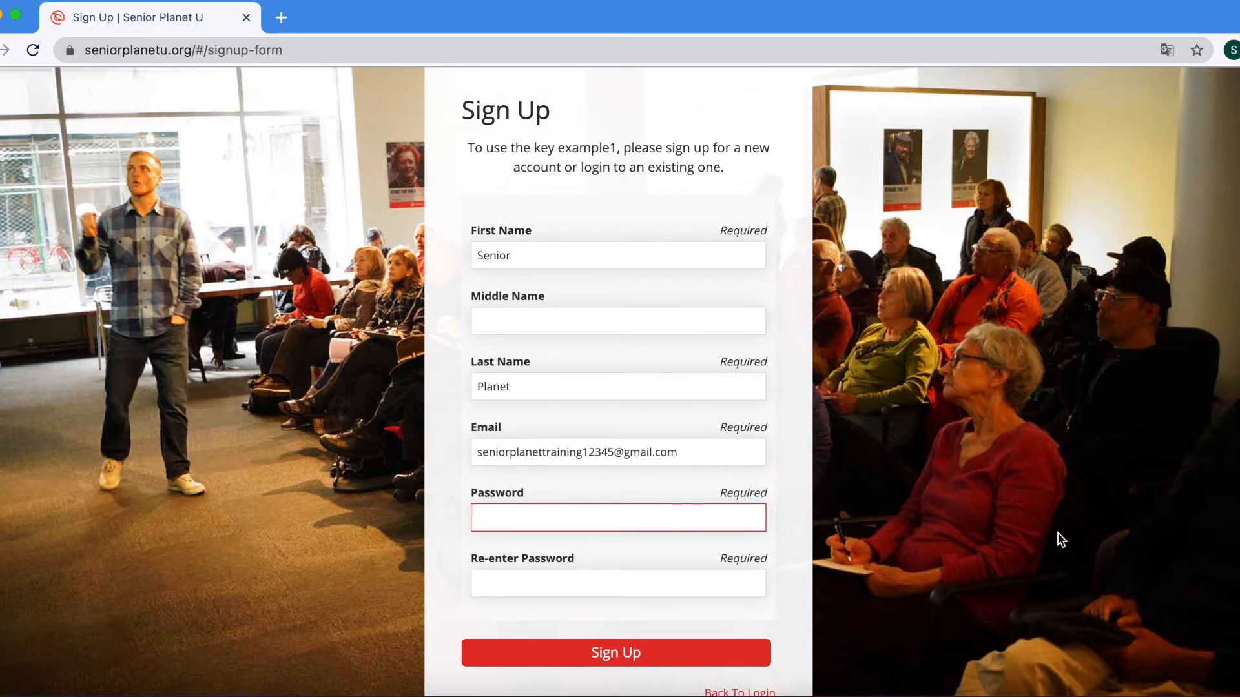
type("•")
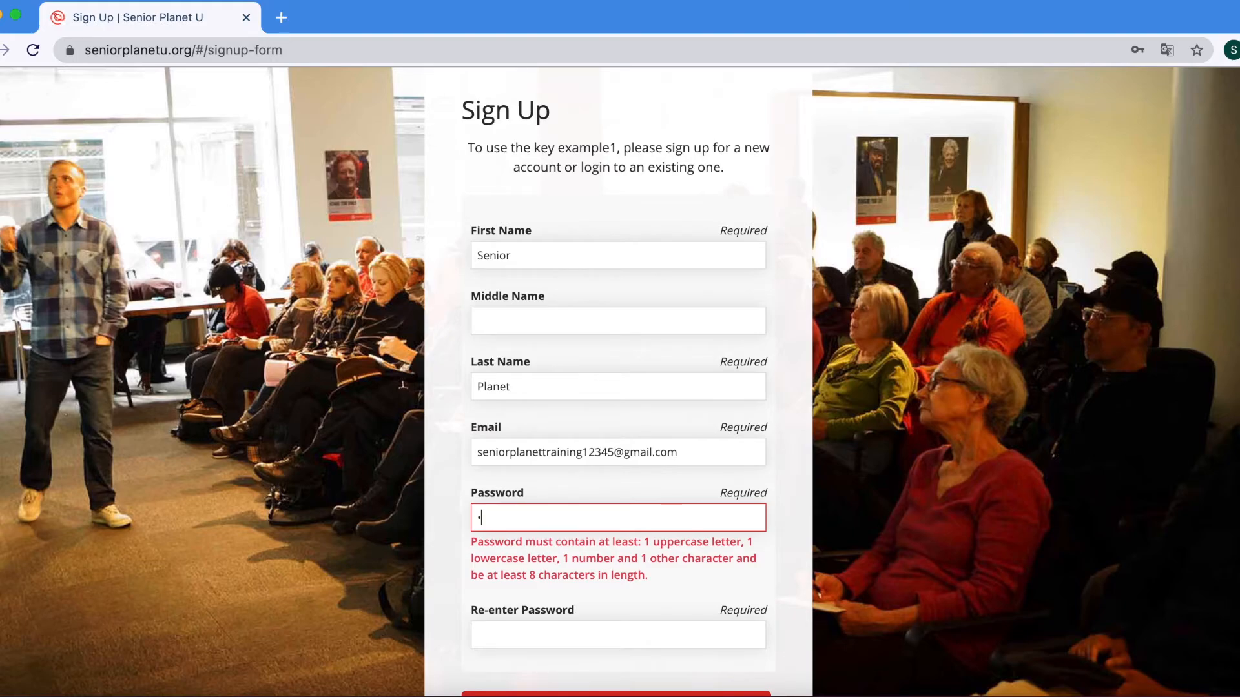
key("Backspace")
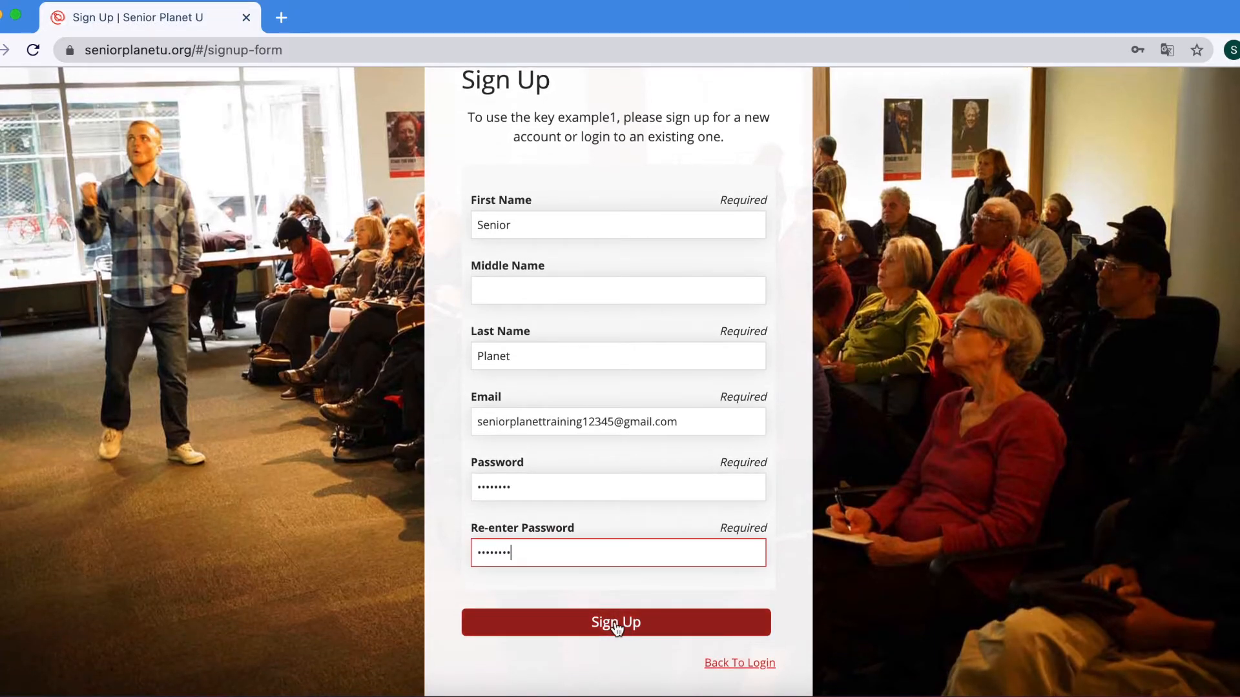
left_click(615, 622)
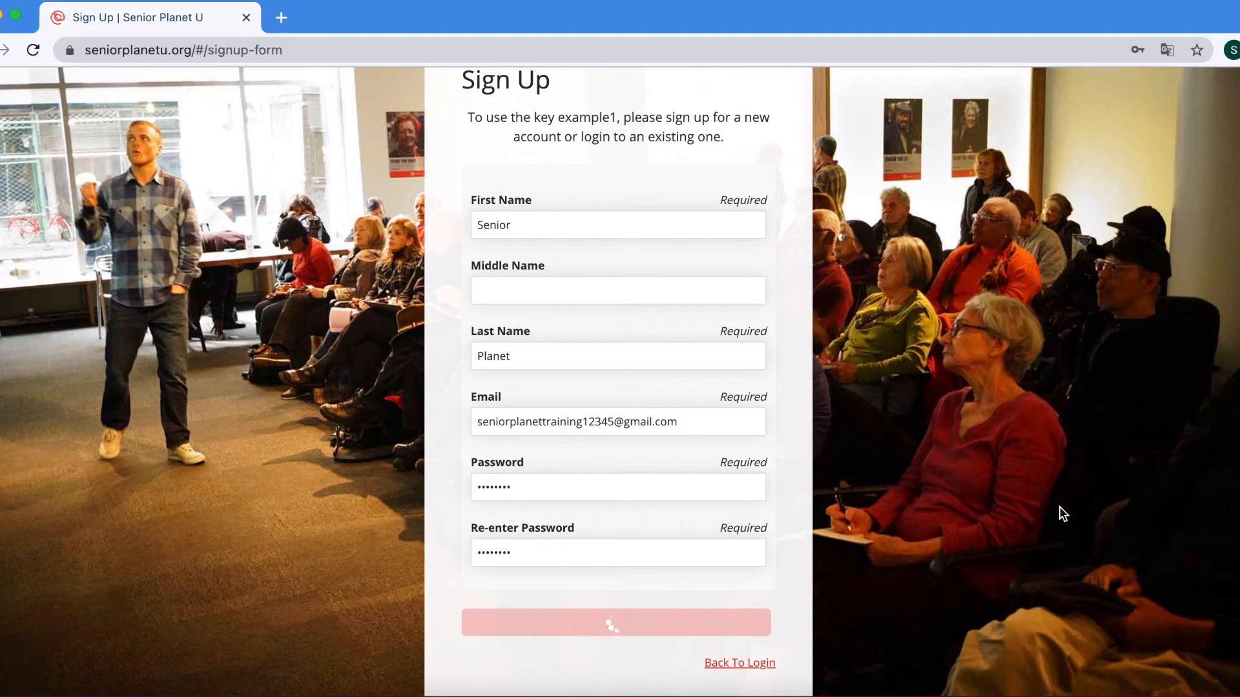
left_click(615, 622)
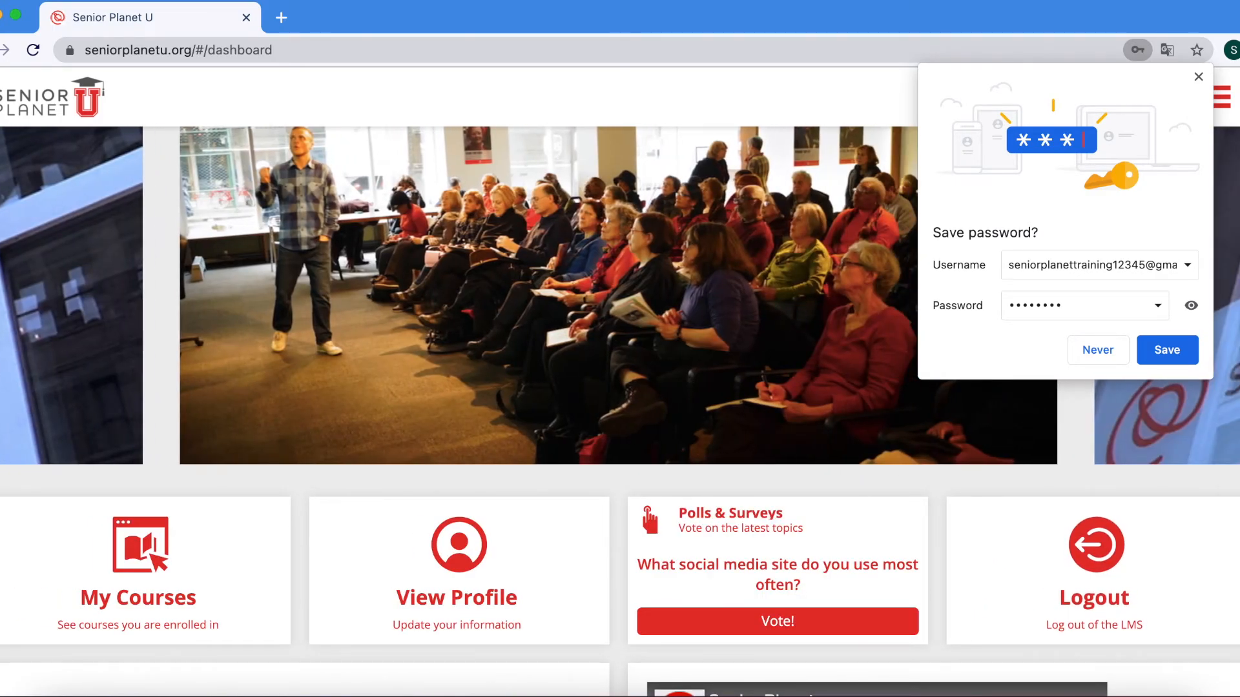
mouse_move(562, 167)
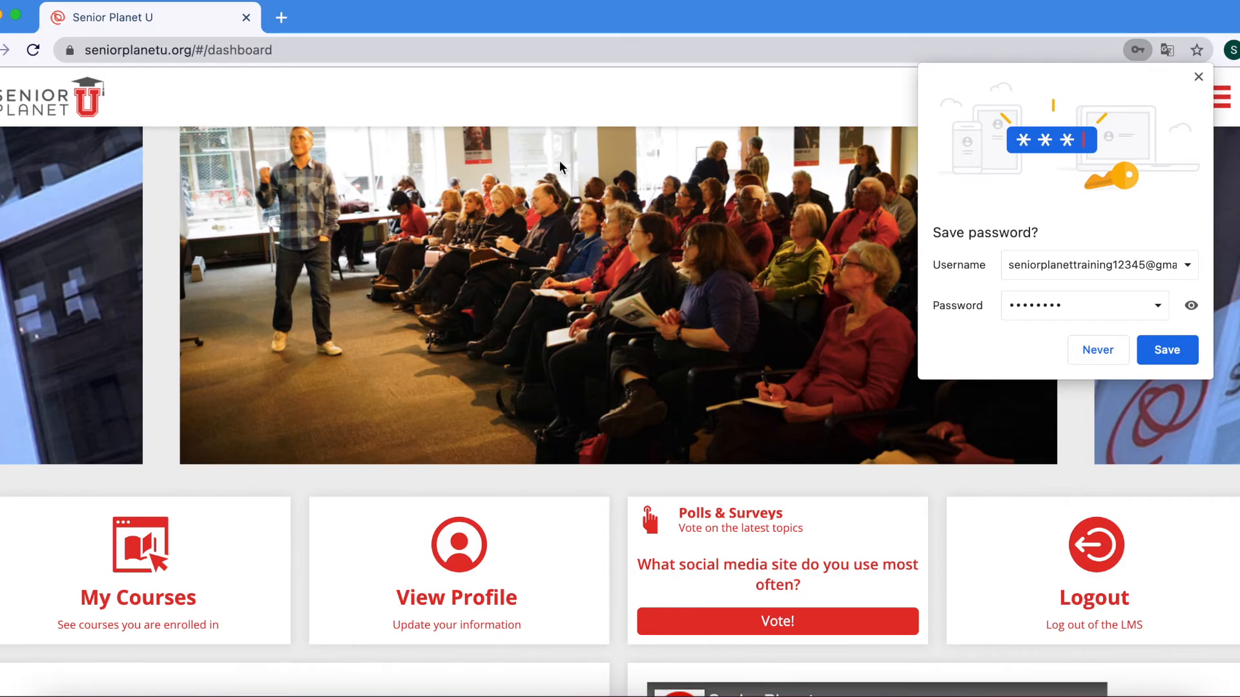
mouse_move(1127, 268)
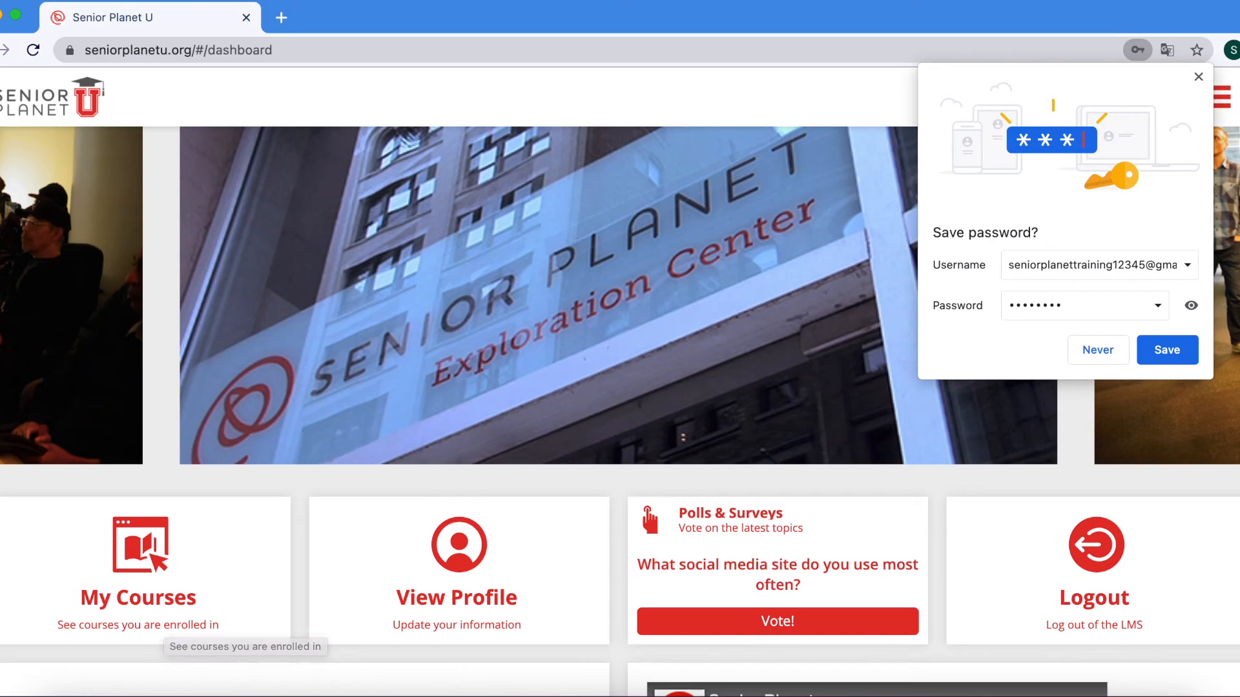
mouse_move(860, 509)
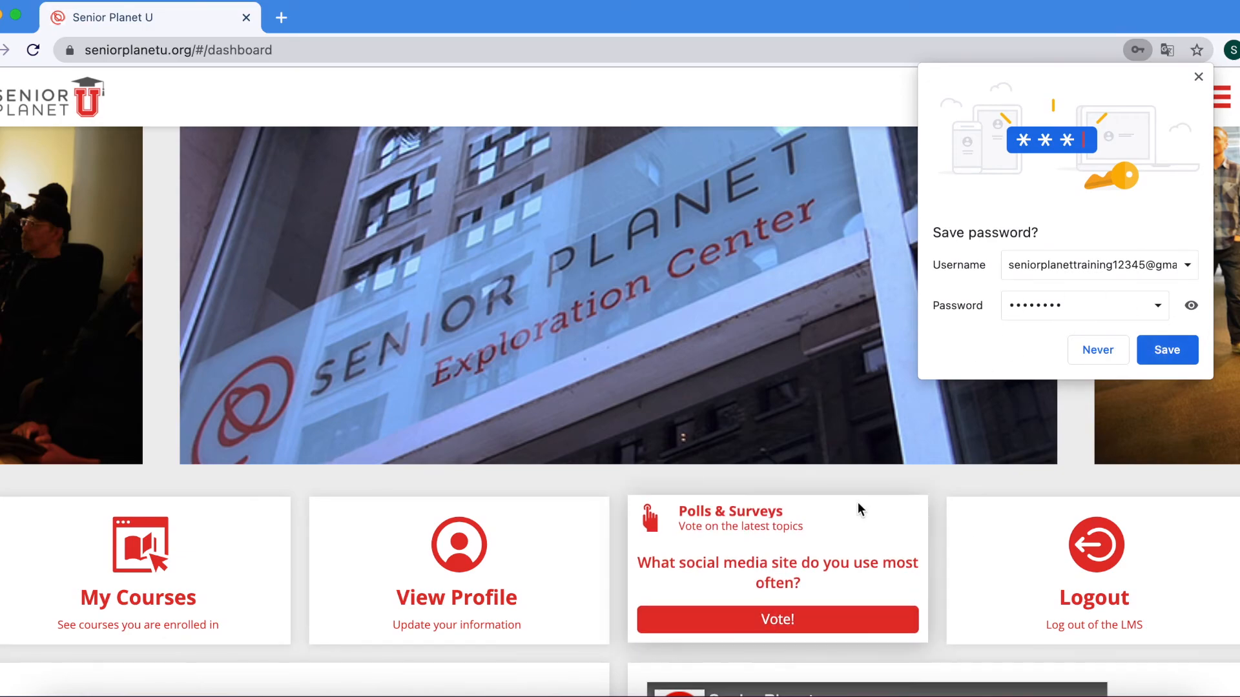
mouse_move(167, 626)
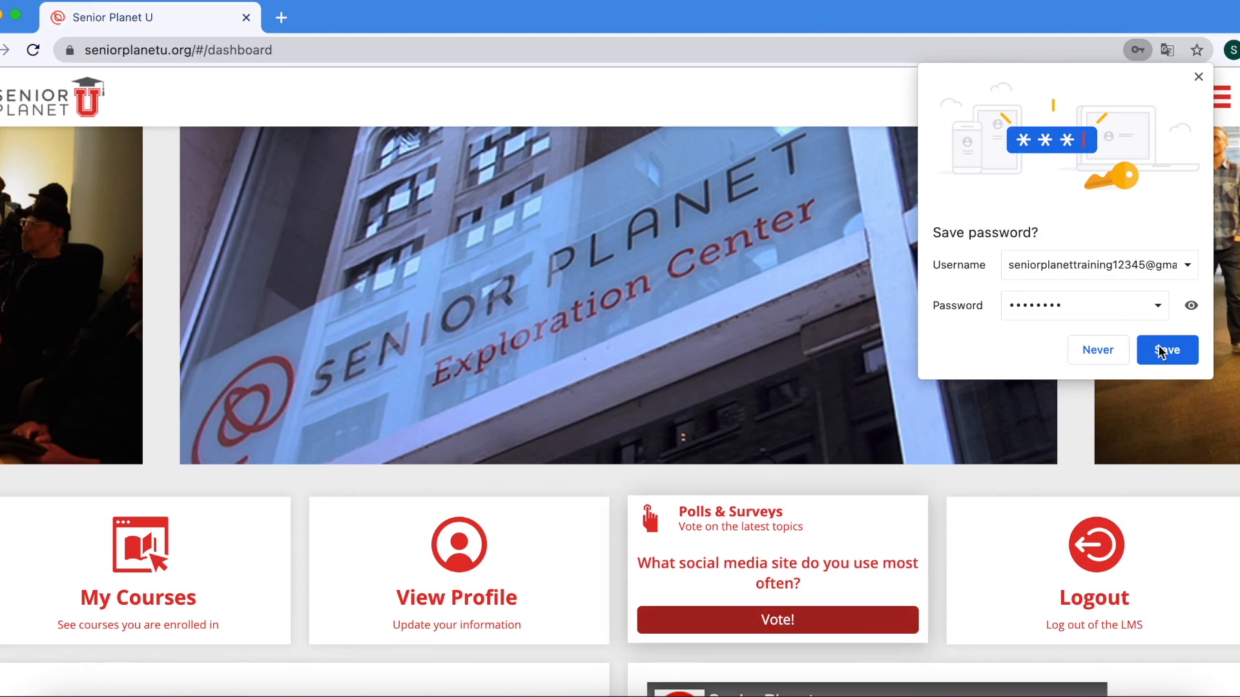
- Accept Chrome's prompt to save the new account password
left_click(1167, 350)
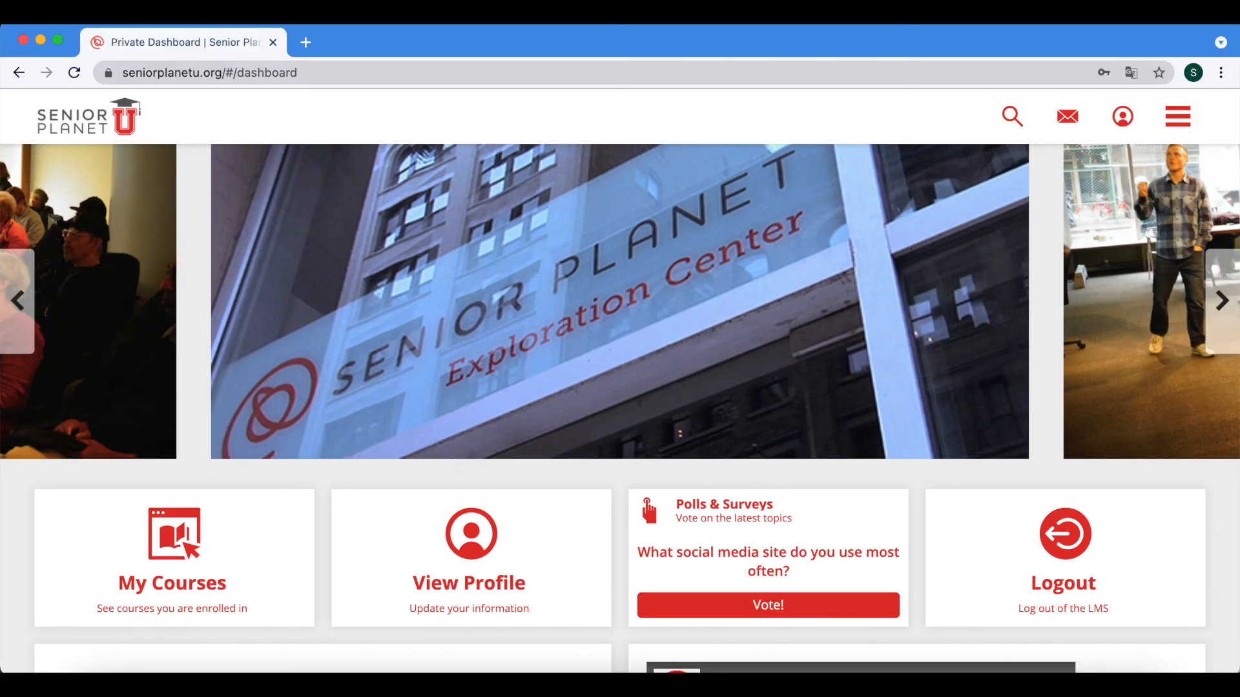